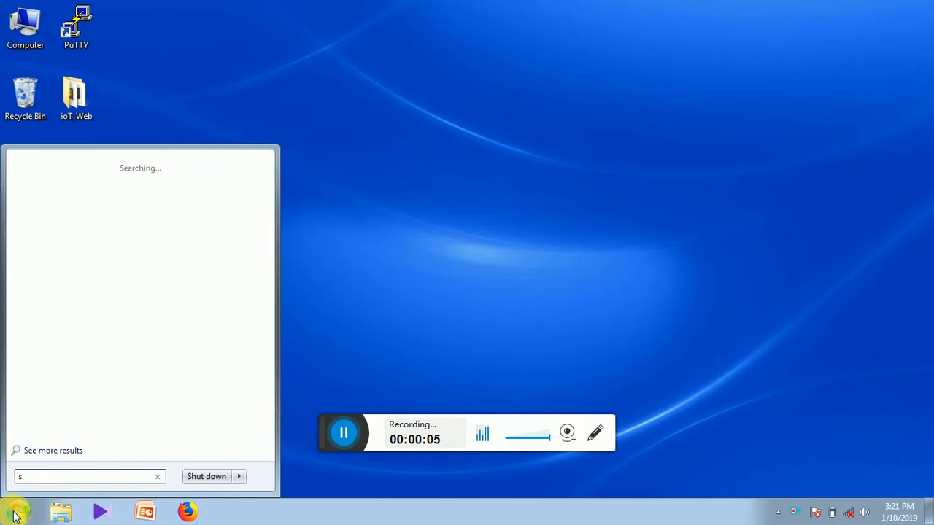
- Launch SQL*Plus from the Start search and try logging in as system with no password
text(qlplus)
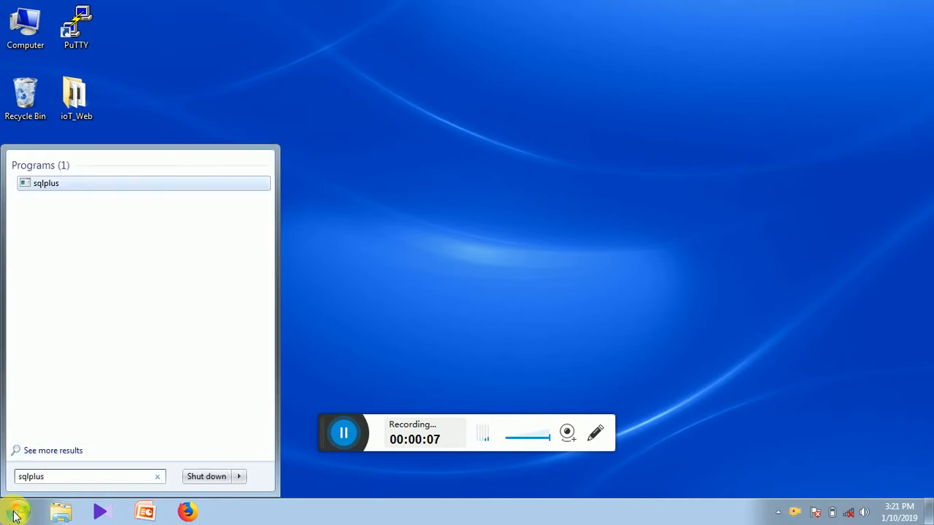
click(46, 183)
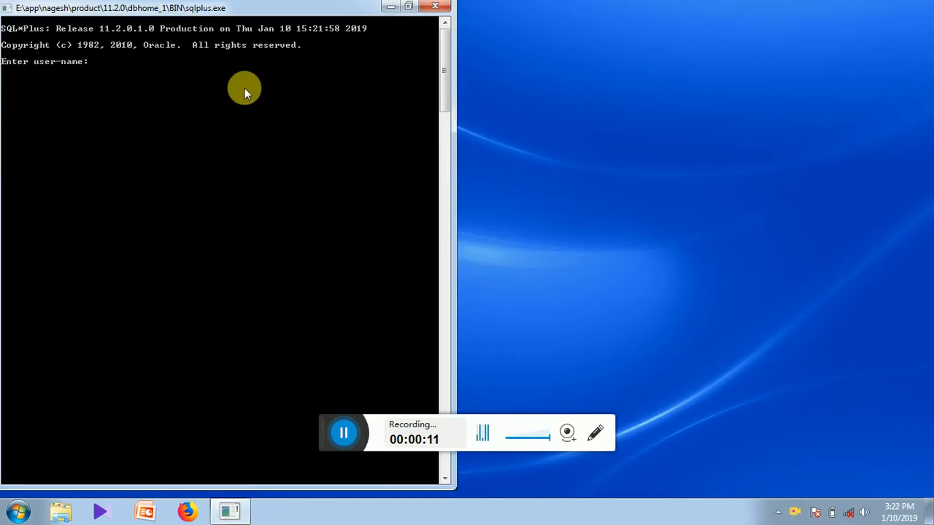
text(s)
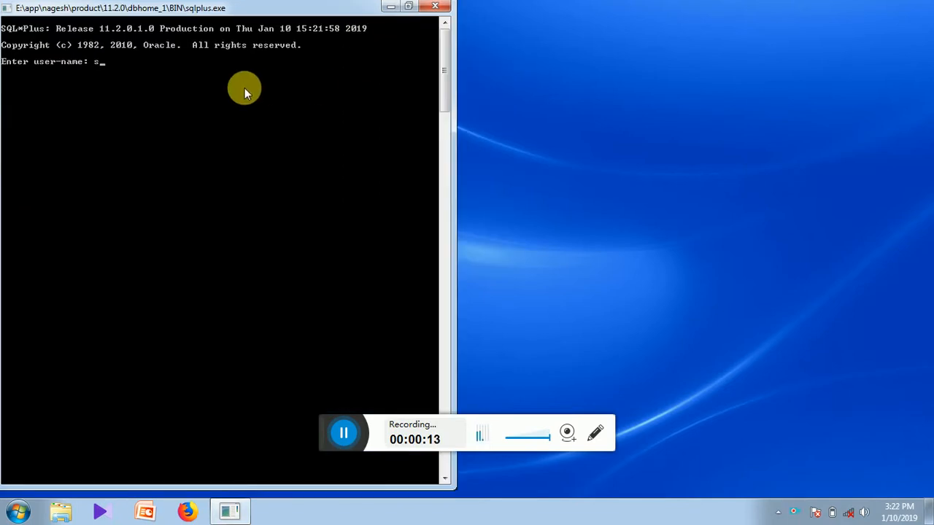
text(ystem)
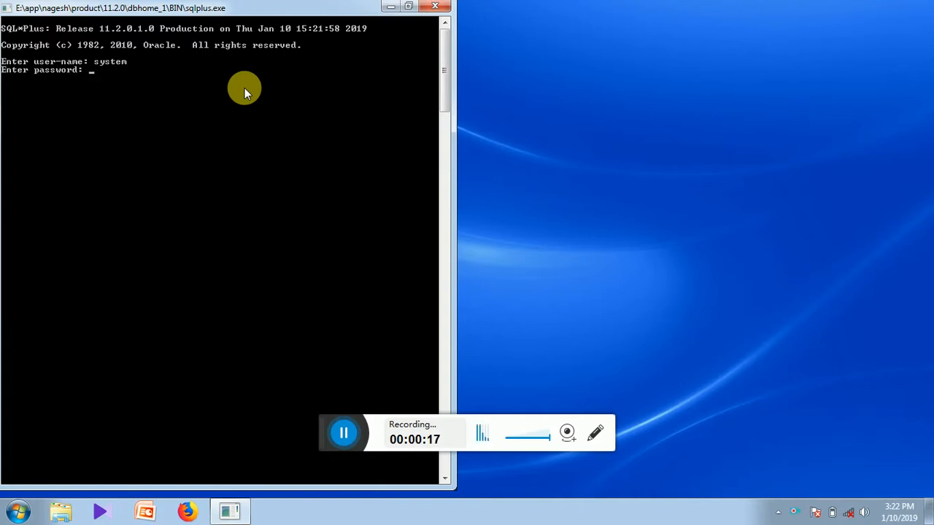
key(enter)
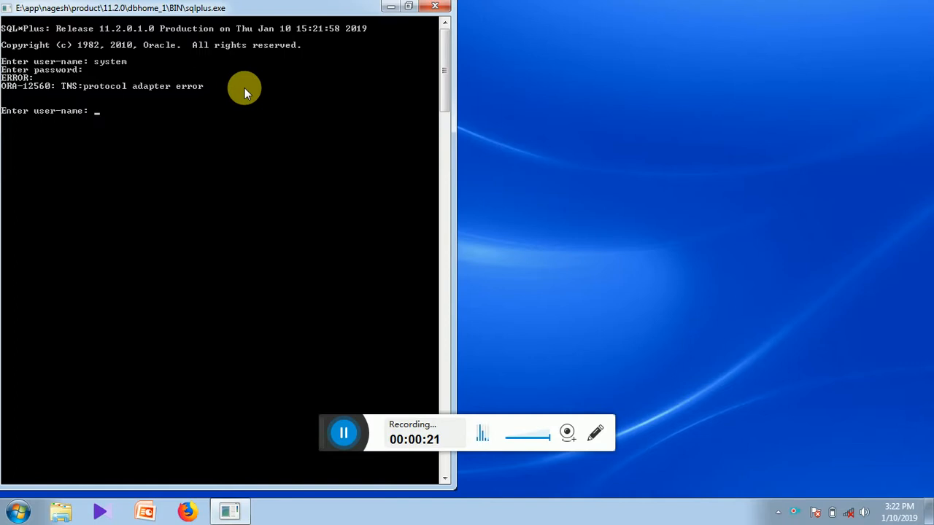
mouse_move(165, 95)
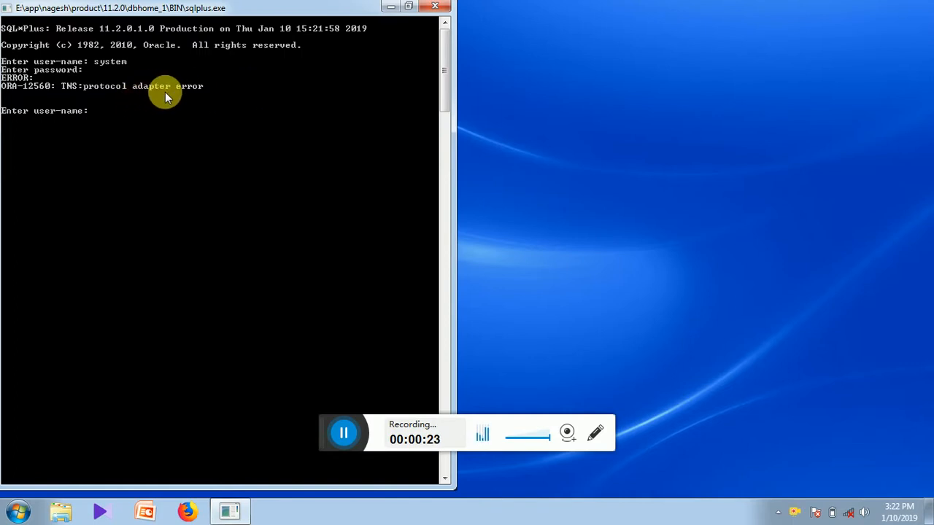
mouse_move(168, 90)
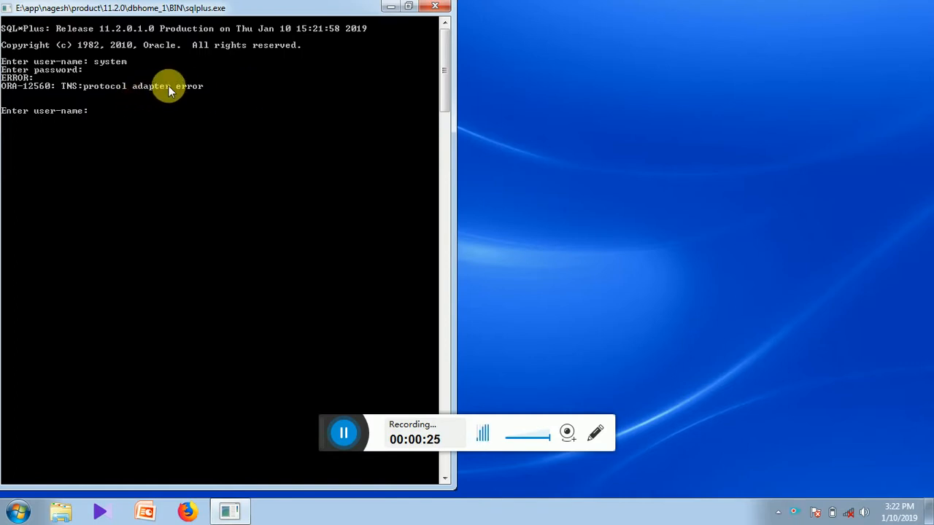
mouse_move(175, 95)
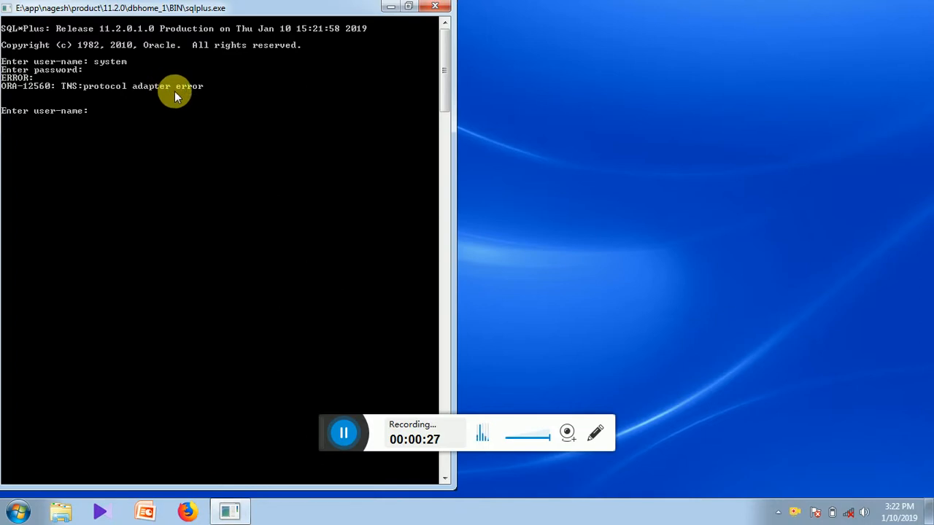
mouse_move(196, 95)
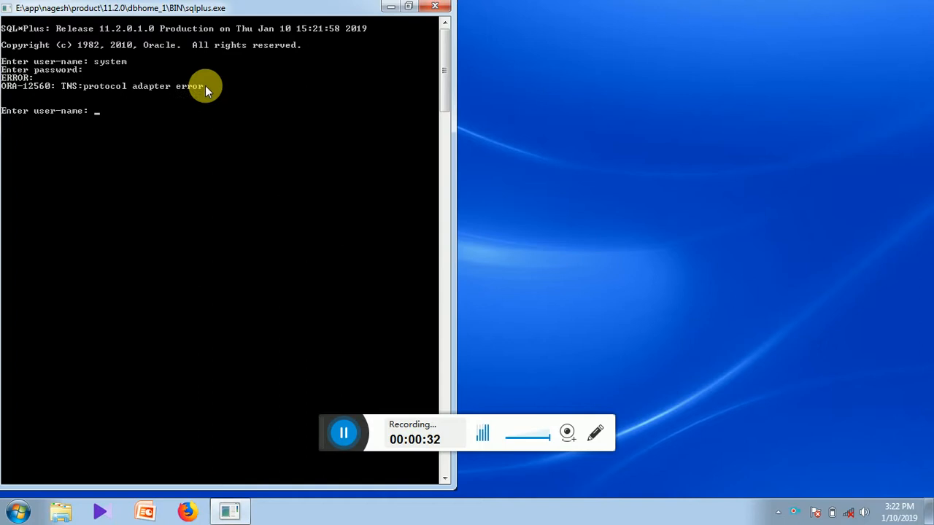
mouse_move(248, 78)
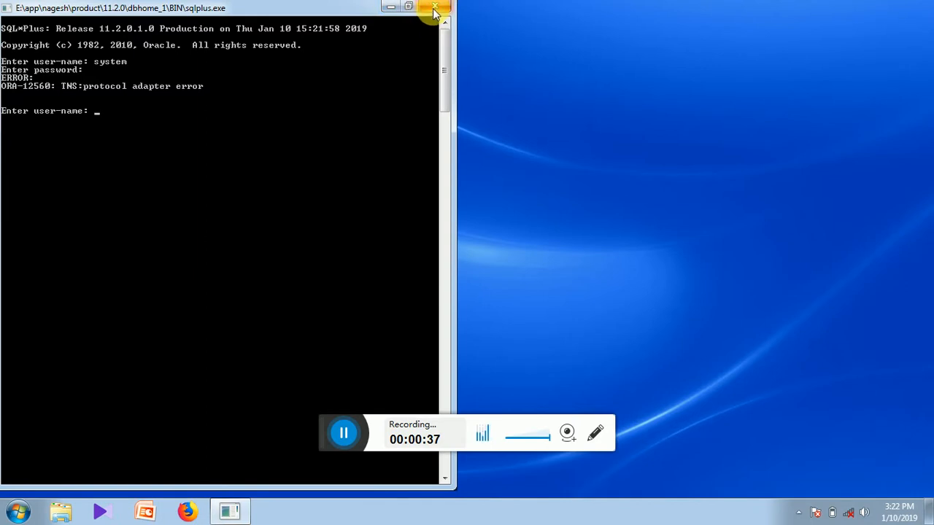
- Search 'se' in the Start menu to find the Services tool
click(15, 510)
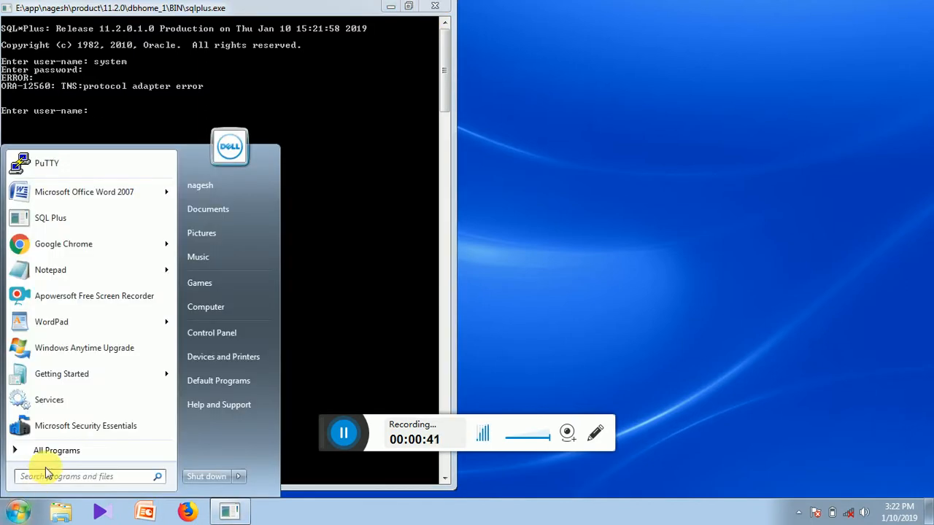
text(se)
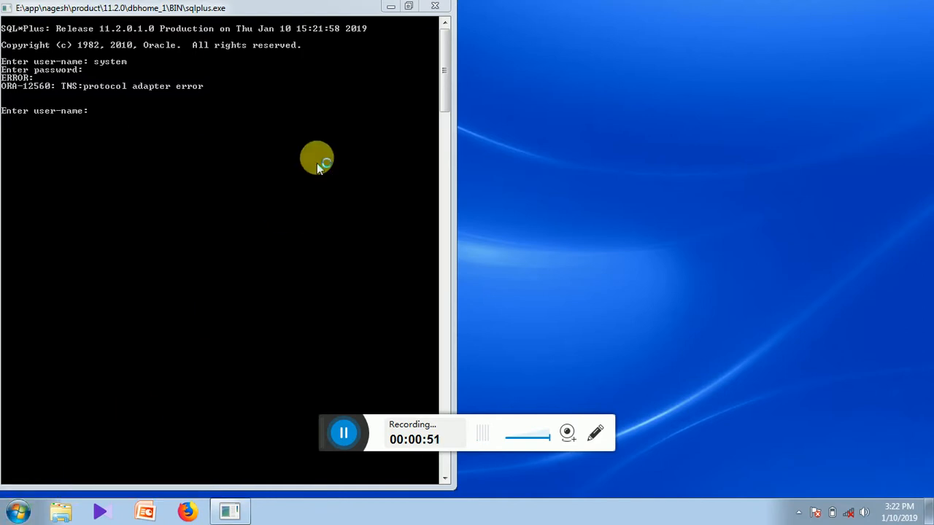
- Open the Services console and select the disabled OracleServiceORCL entry
click(272, 511)
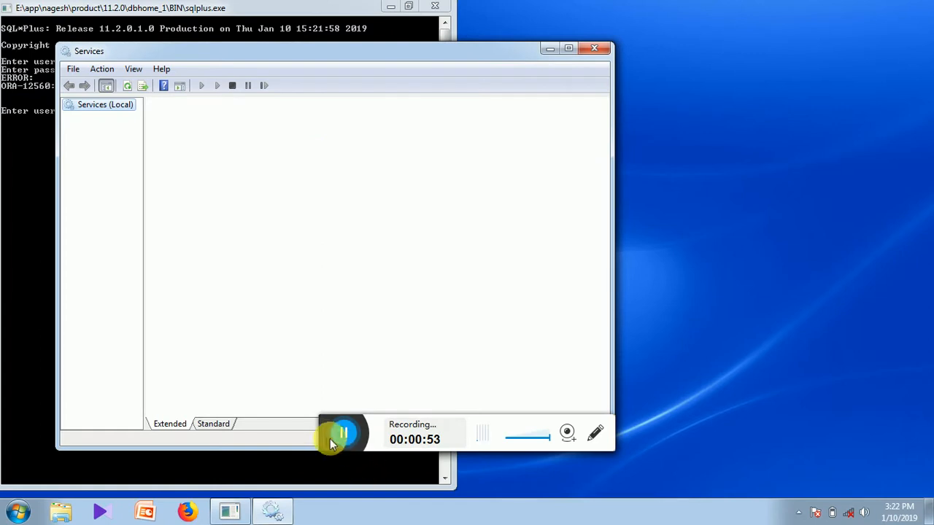
click(104, 104)
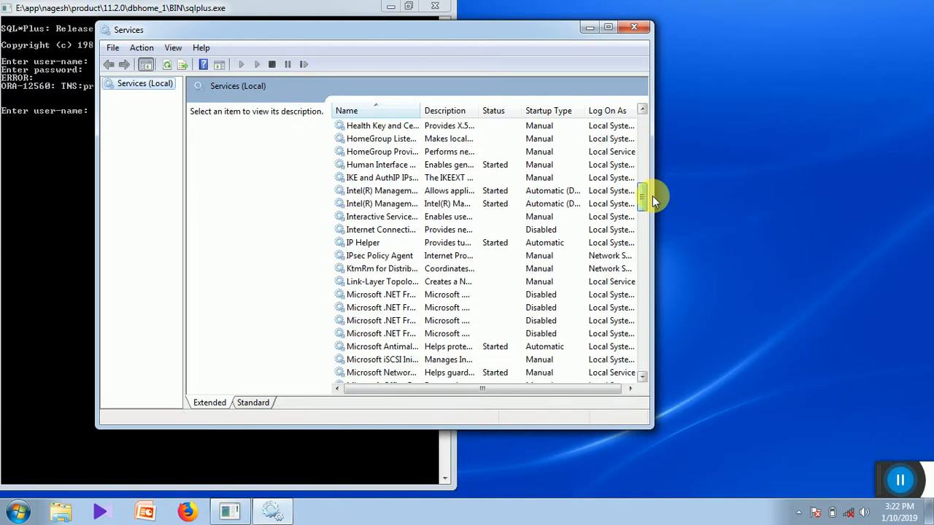
scroll(down, 3)
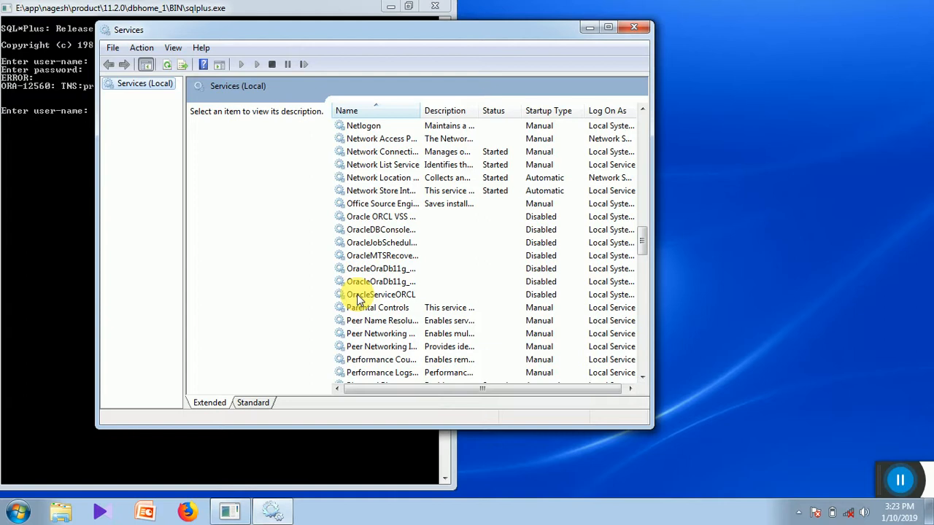
click(381, 294)
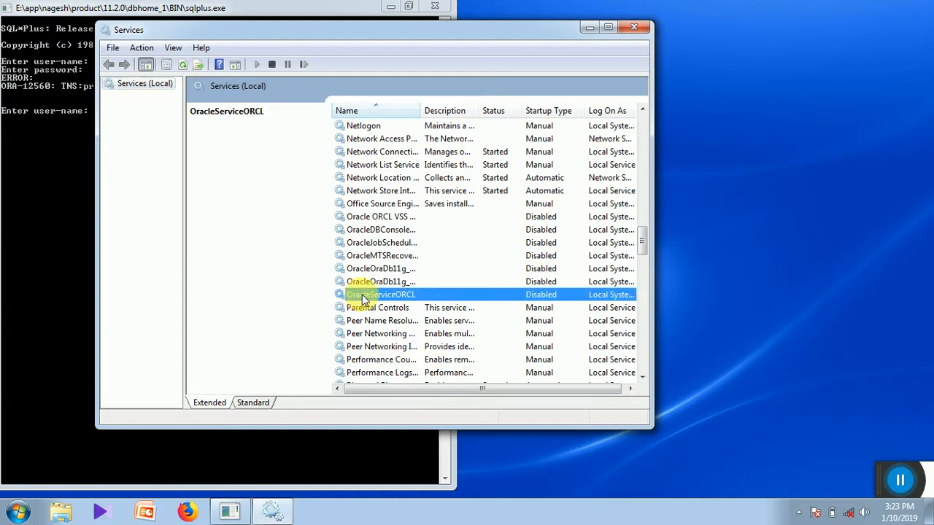
- Switch OracleServiceORCL's startup type to Manual in its properties and confirm
double_click(381, 294)
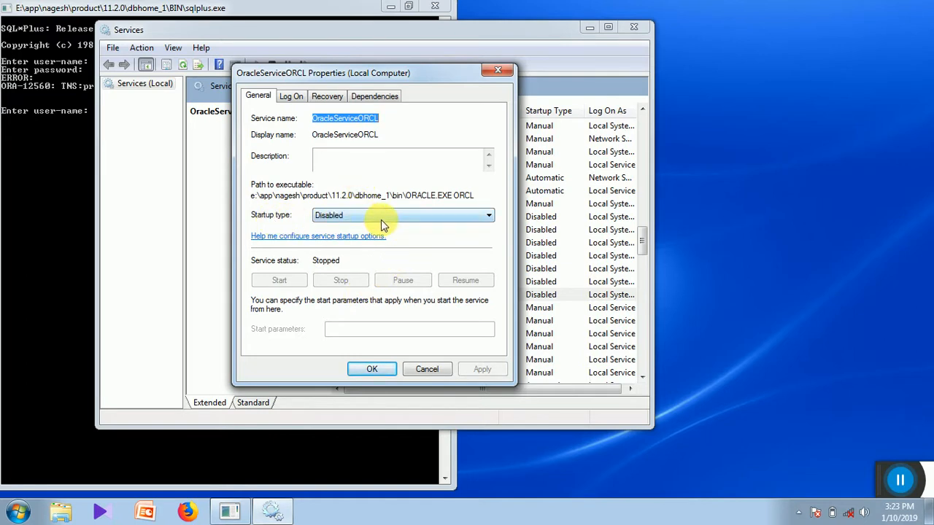
click(488, 215)
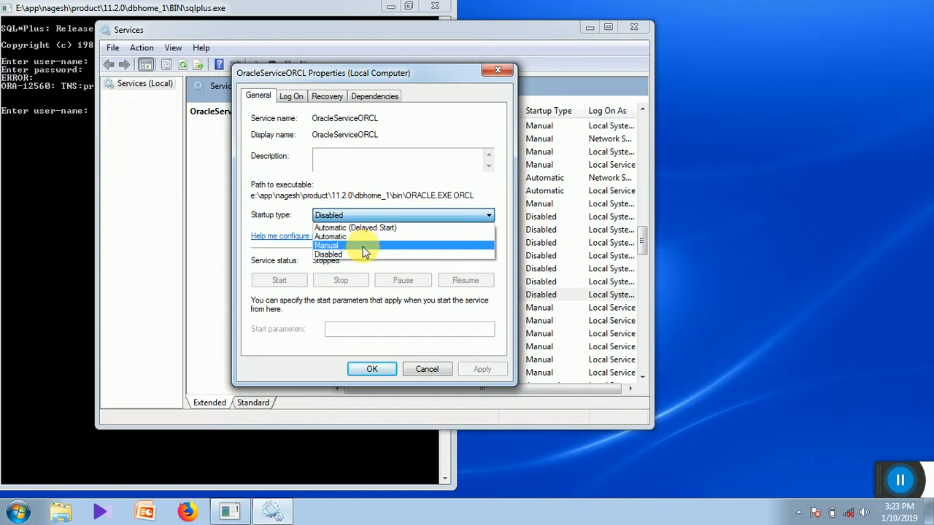
click(326, 246)
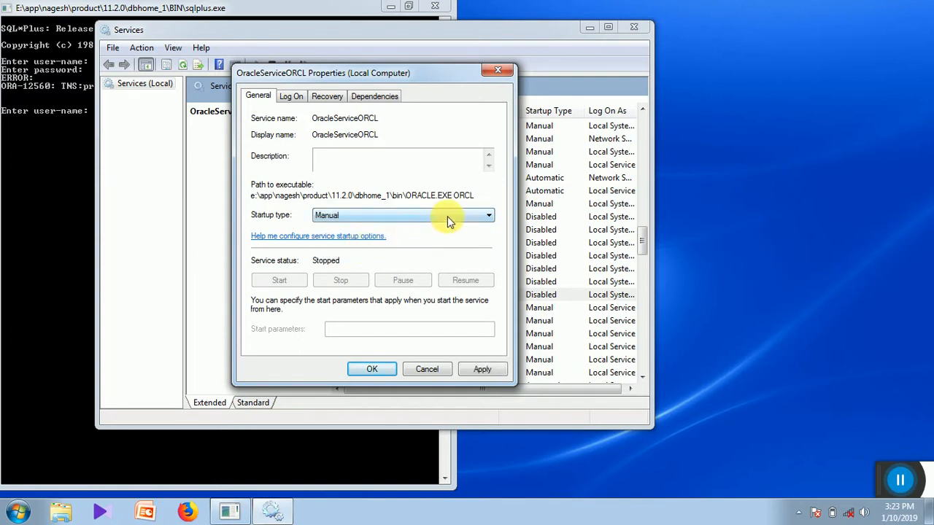
mouse_move(377, 280)
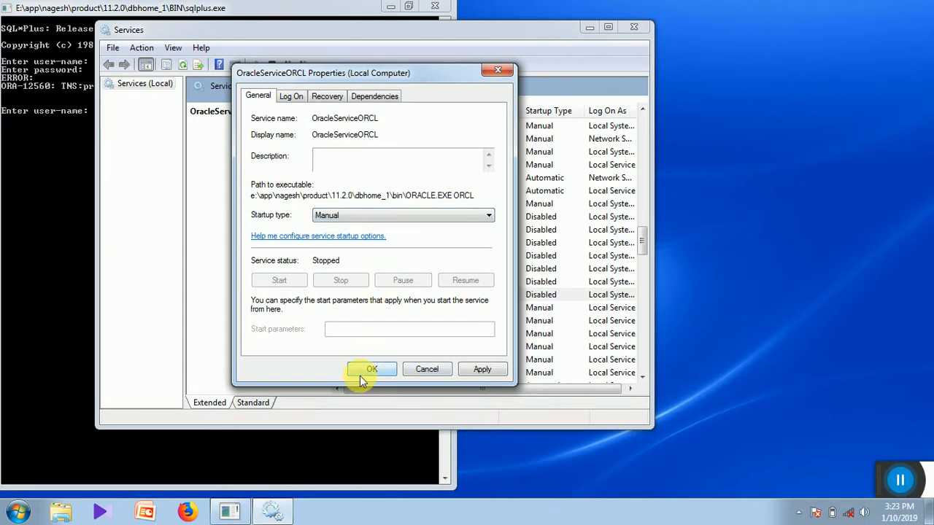
click(371, 368)
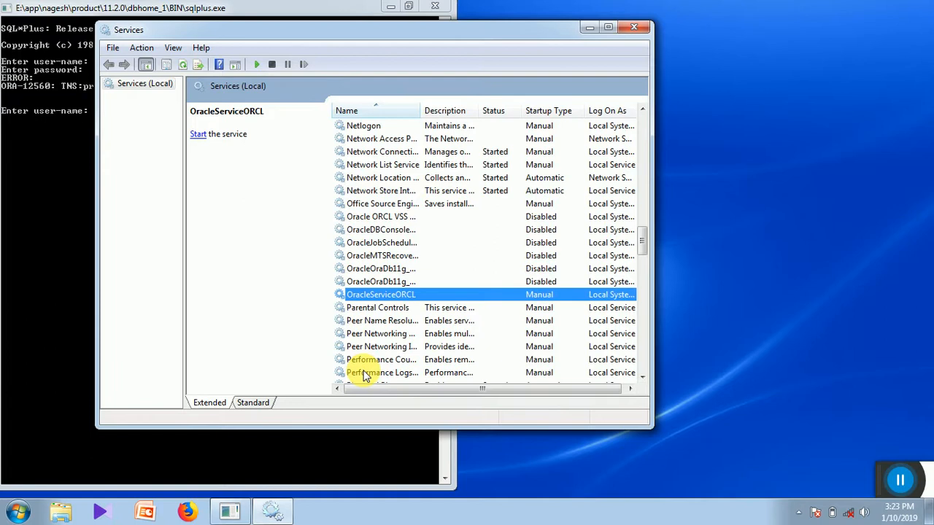
mouse_move(381, 294)
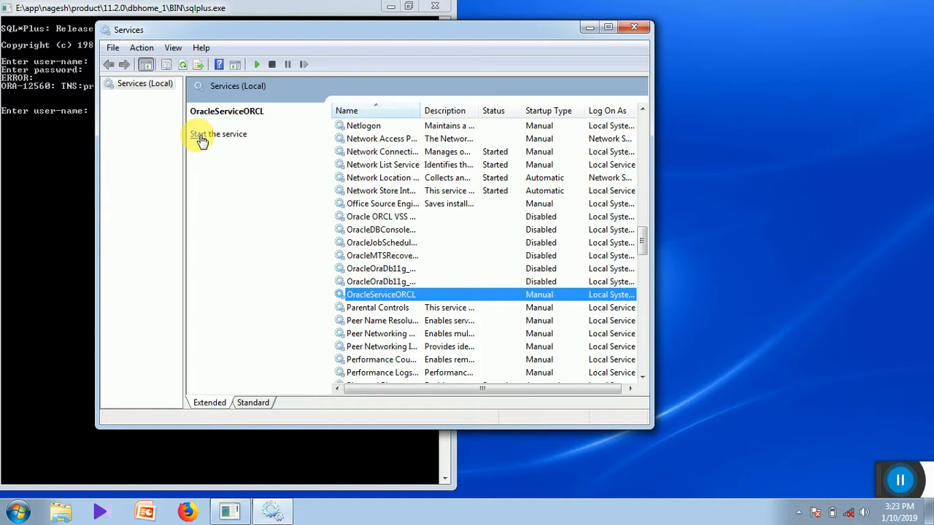
mouse_move(203, 139)
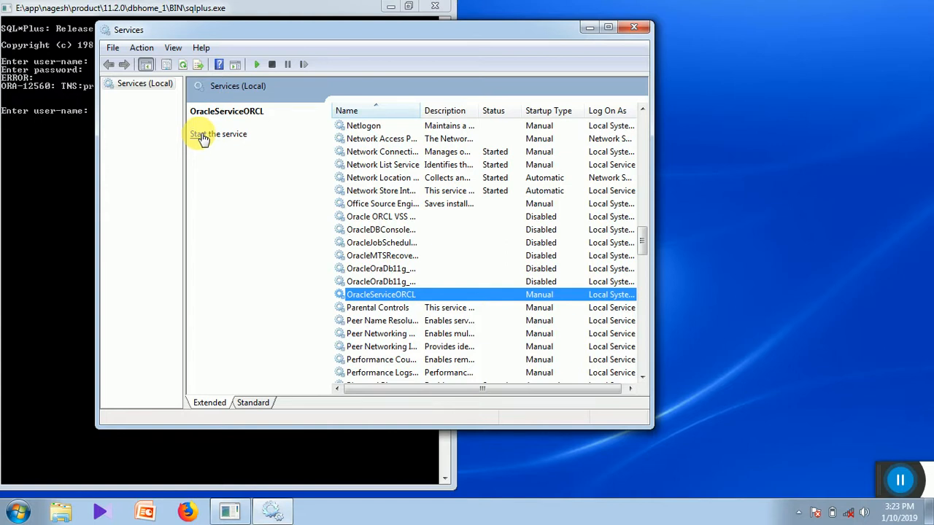
- Start OracleServiceORCL from the left pane until it shows Started
click(211, 133)
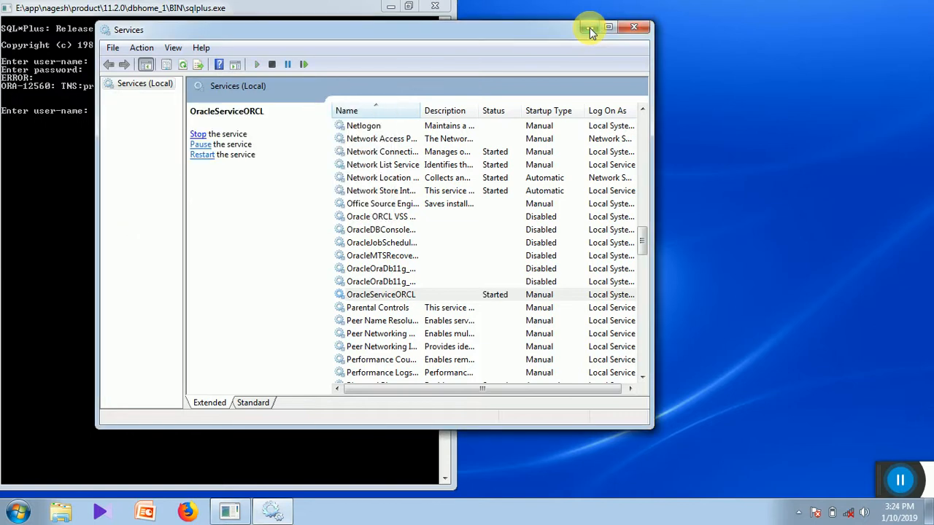
mouse_move(591, 28)
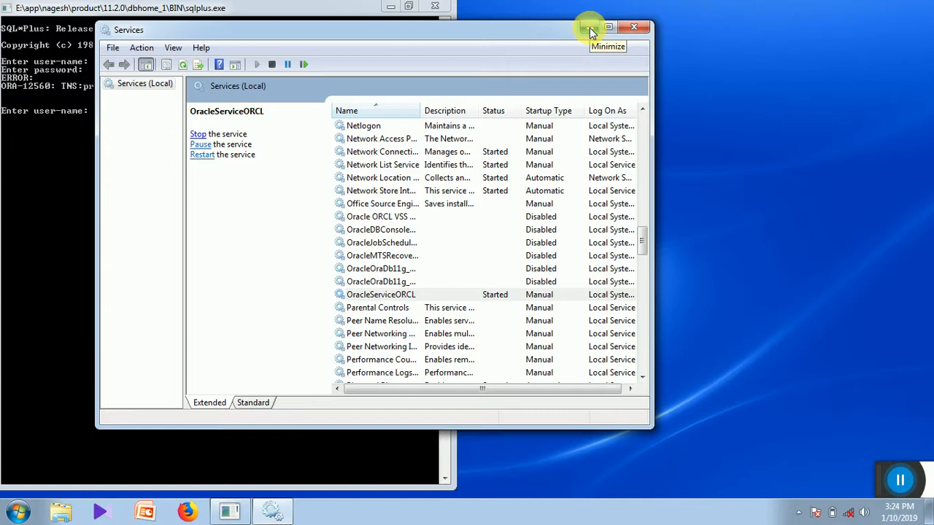
- Log in to SQL*Plus as system, then connect as user nagesh
click(607, 27)
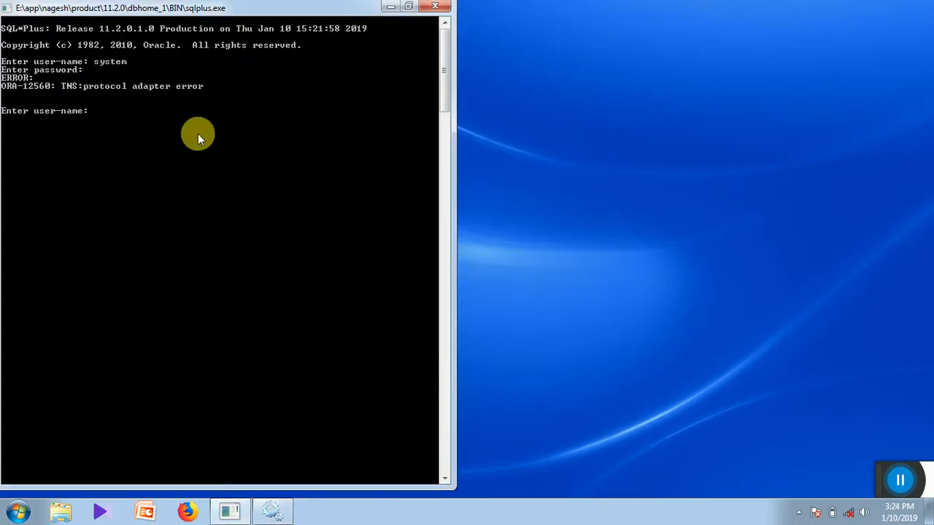
text(system)
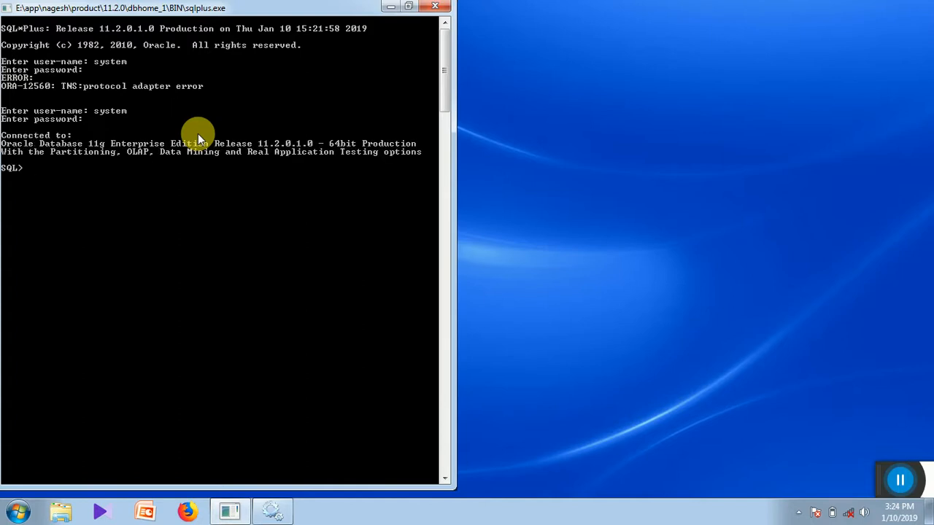
mouse_move(29, 142)
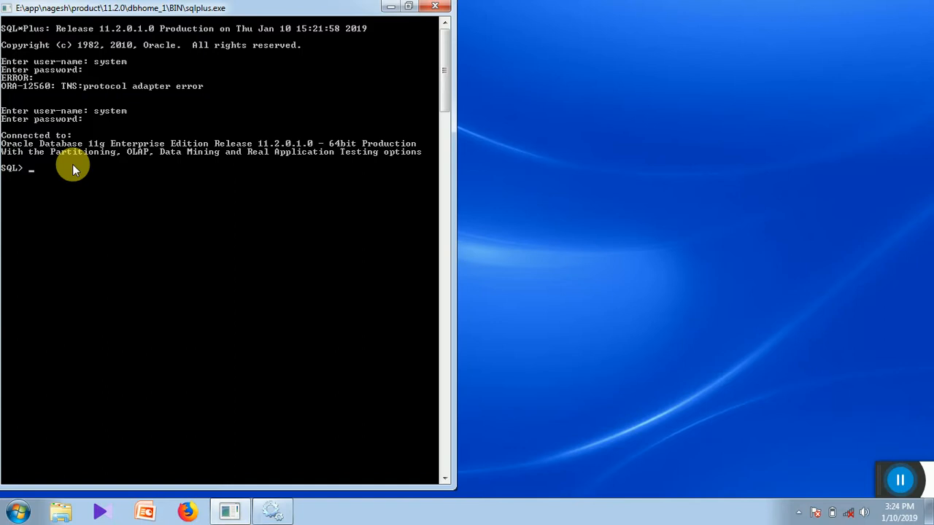
text(connec)
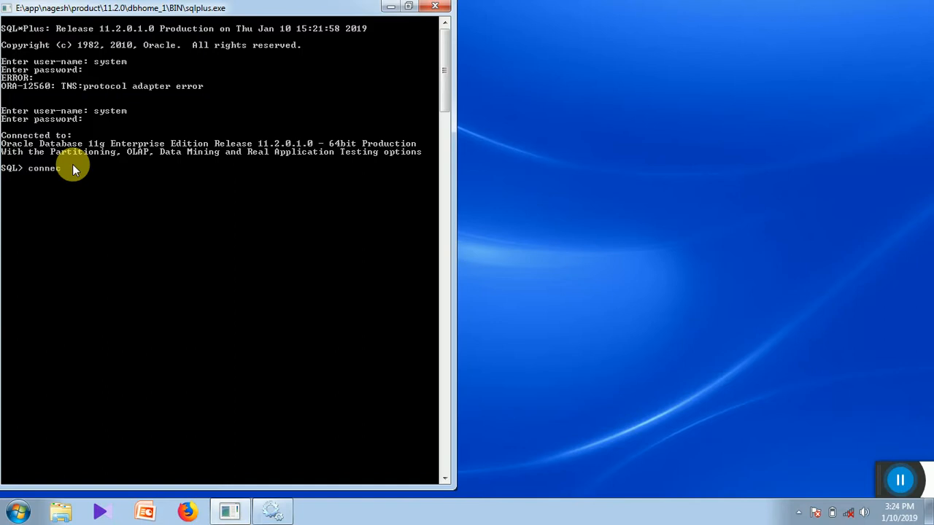
text(agesh)
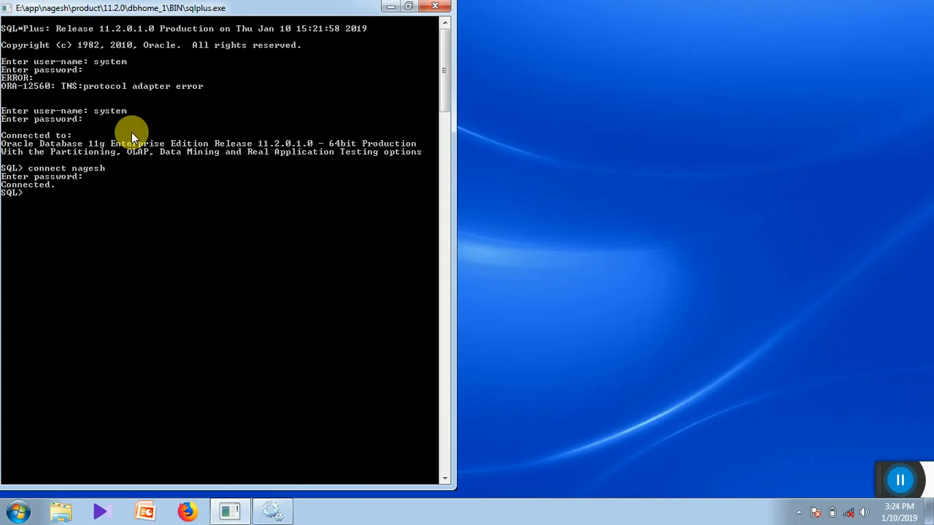
mouse_move(100, 205)
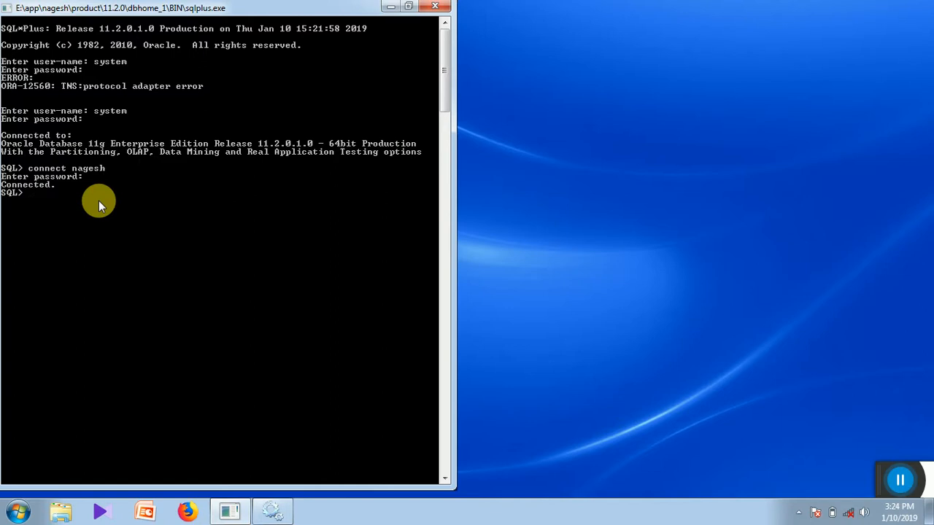
mouse_move(96, 197)
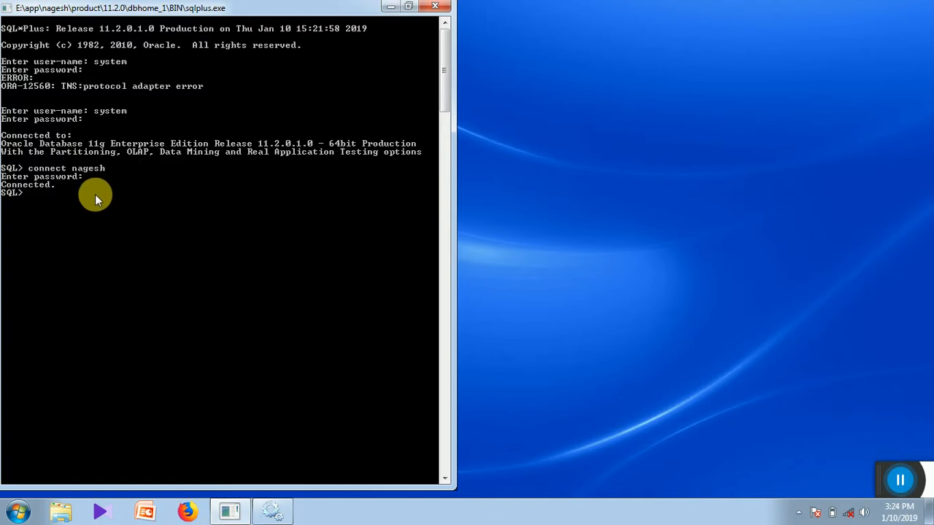
text(exit)
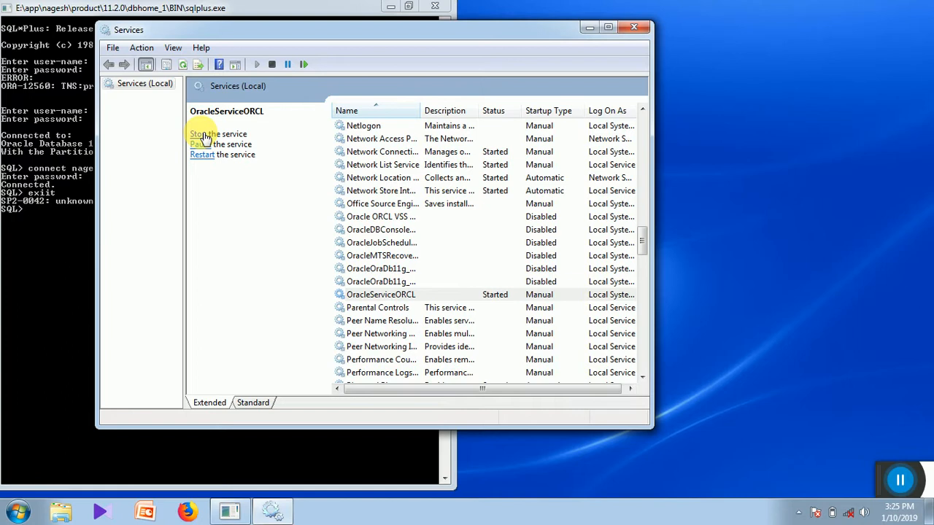
- Stop OracleServiceORCL and dismiss the stopping progress notice
click(197, 134)
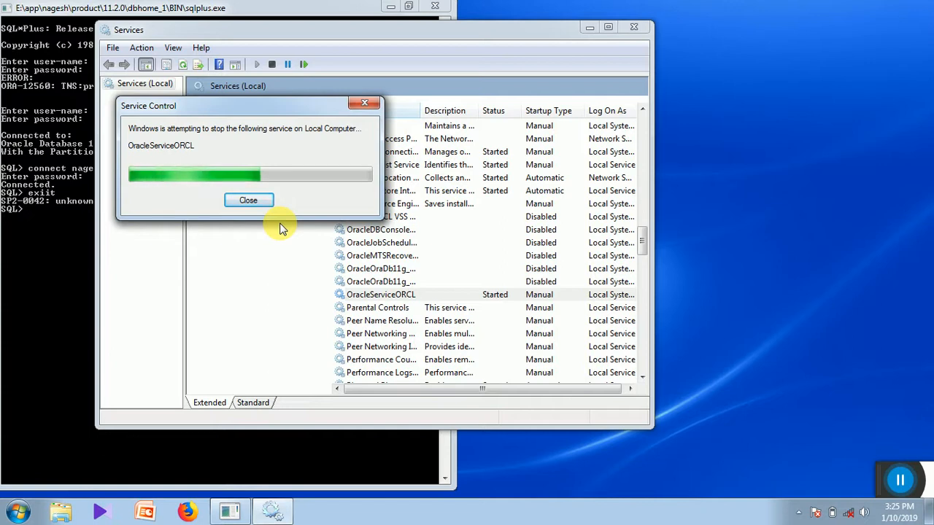
click(248, 200)
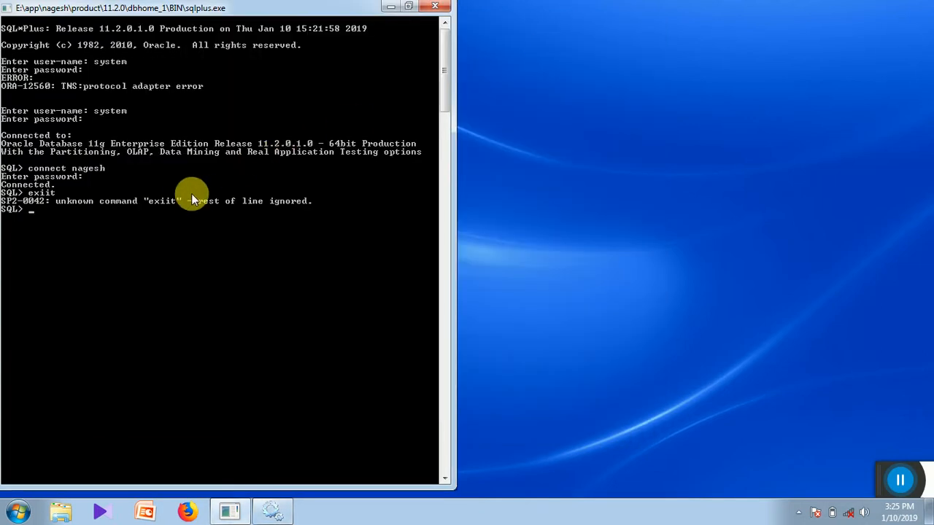
- Reconnect as system, getting ORA-03113 and ORA-12560 not-connected errors
text(connect)
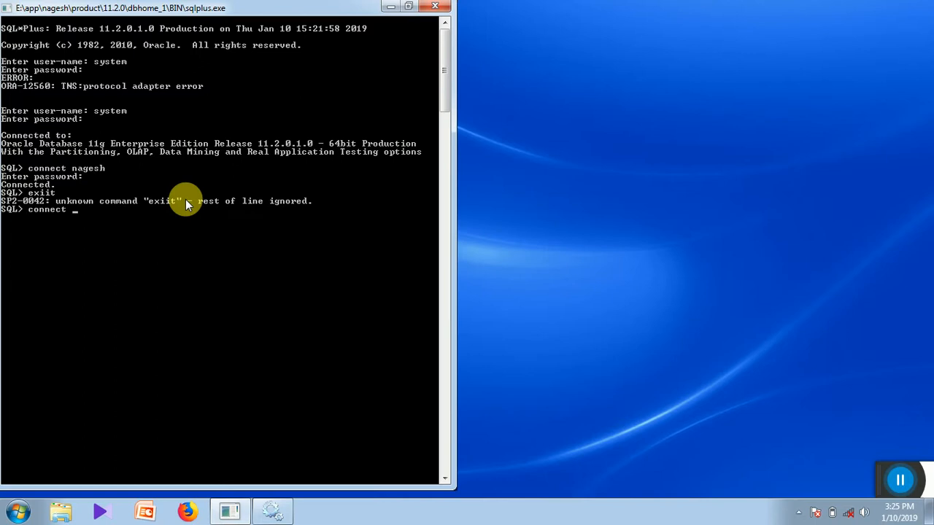
text(system)
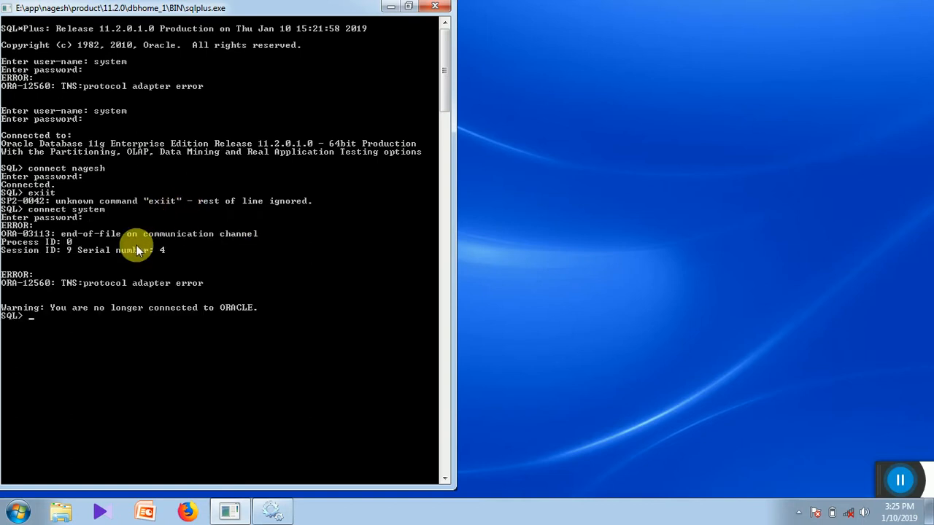
mouse_move(82, 291)
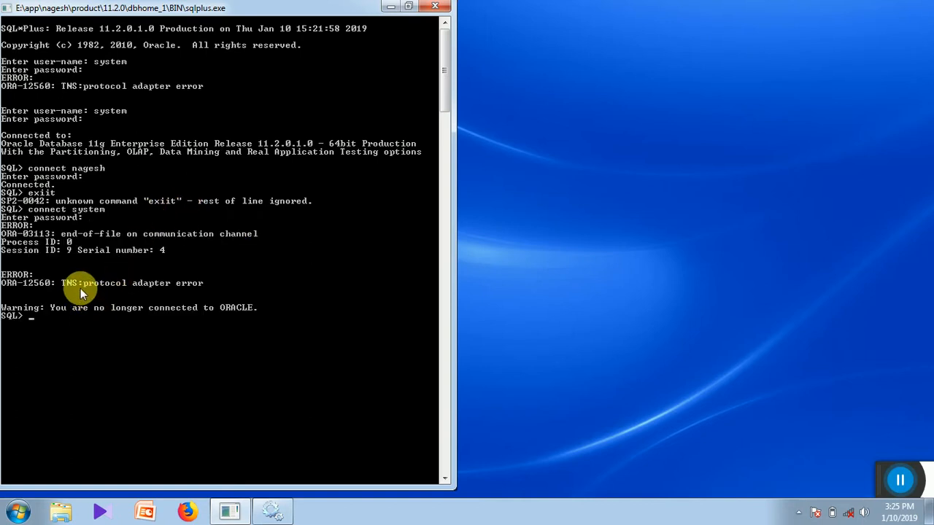
mouse_move(173, 297)
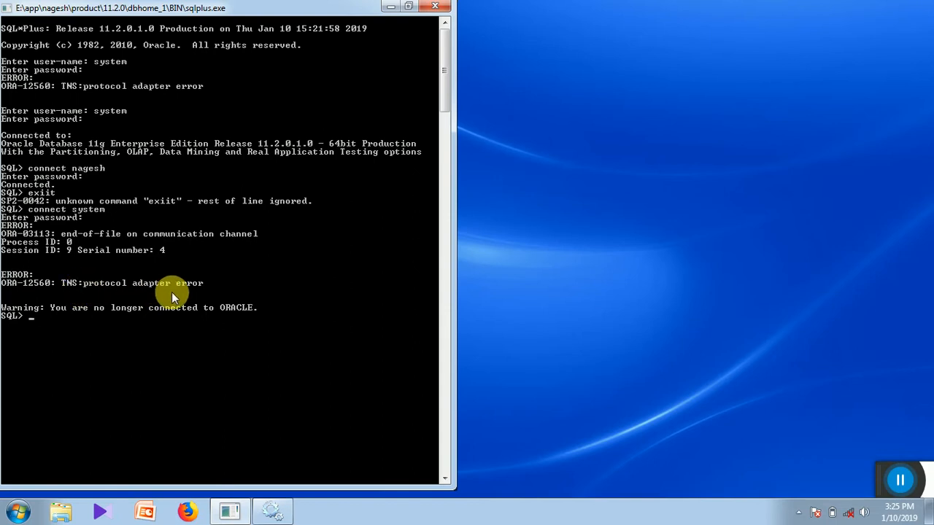
mouse_move(159, 312)
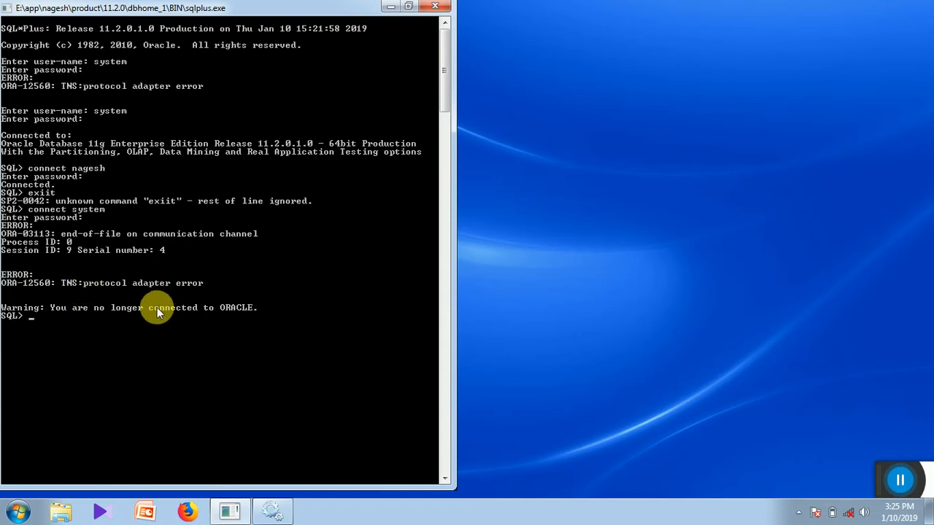